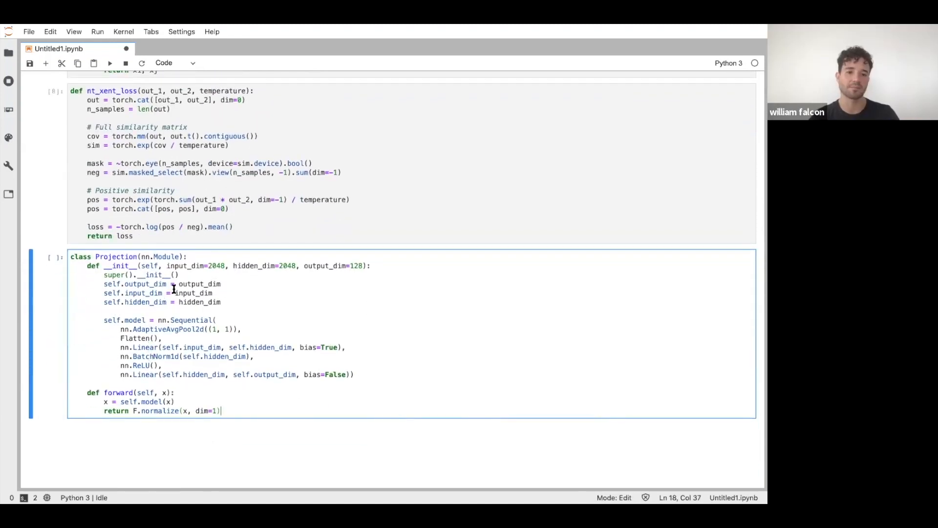
pyautogui.doubleClick(254, 266)
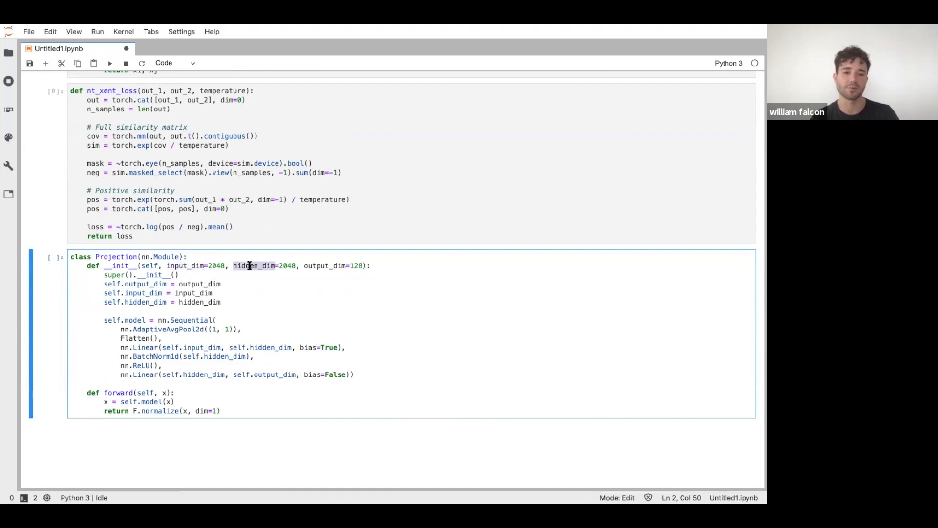